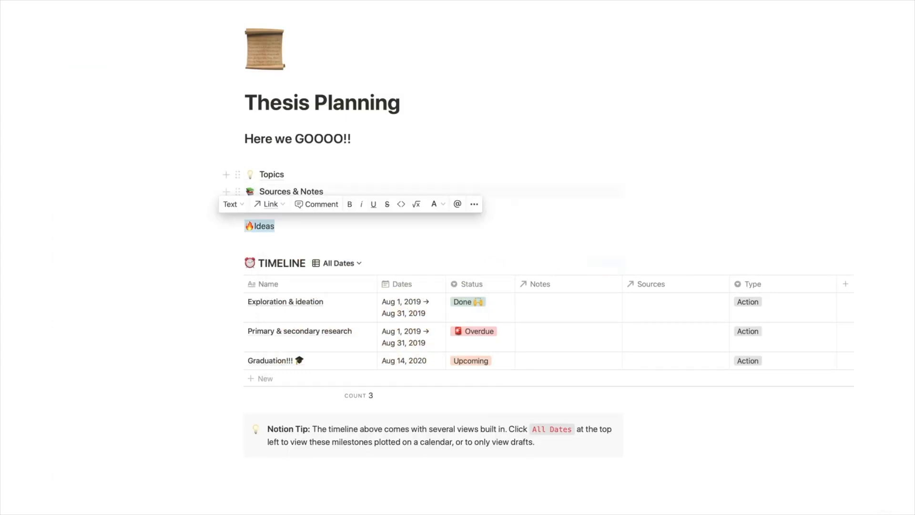
# - Log in and browse down through the Learning Center tutorials before reaching My Desk
pyautogui.click(269, 204)
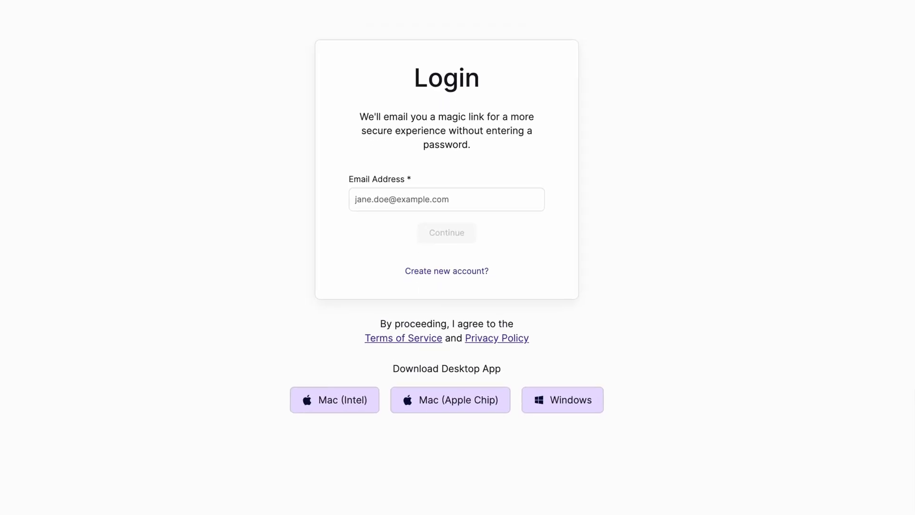
pyautogui.scroll(-3)
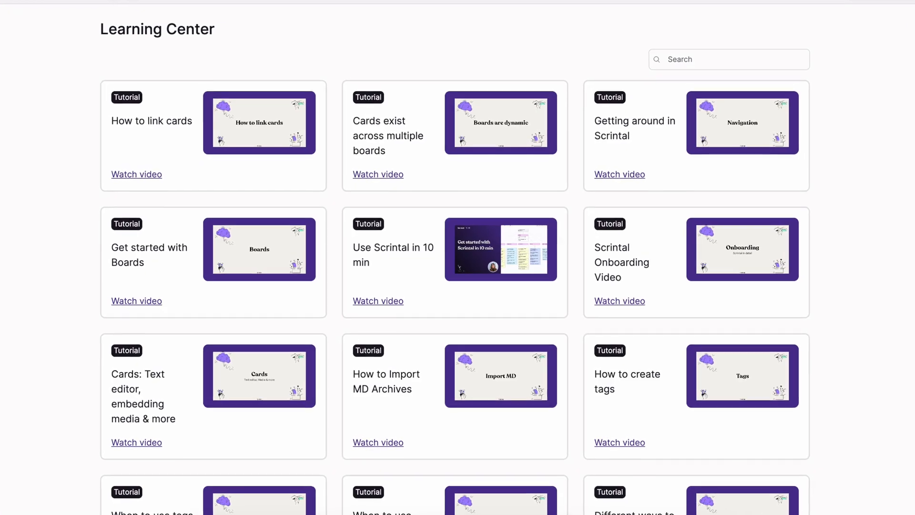
pyautogui.scroll(-3)
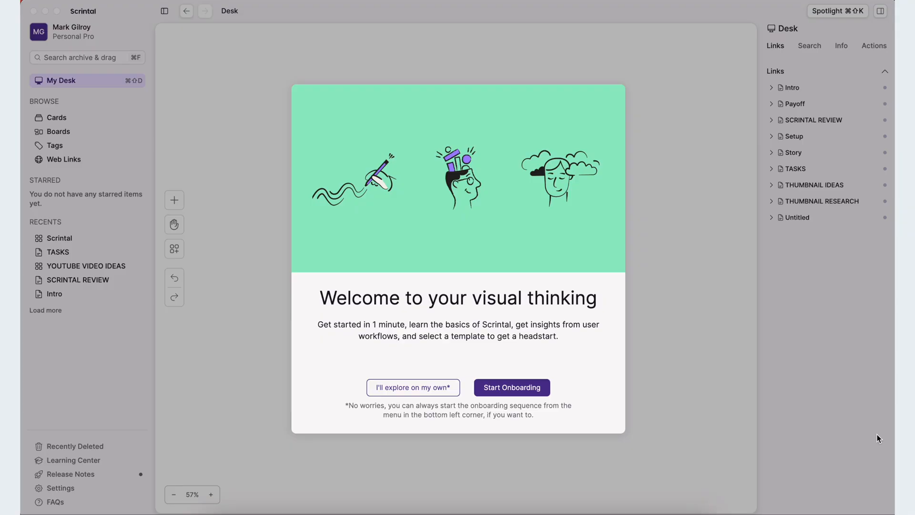
pyautogui.moveTo(508, 357)
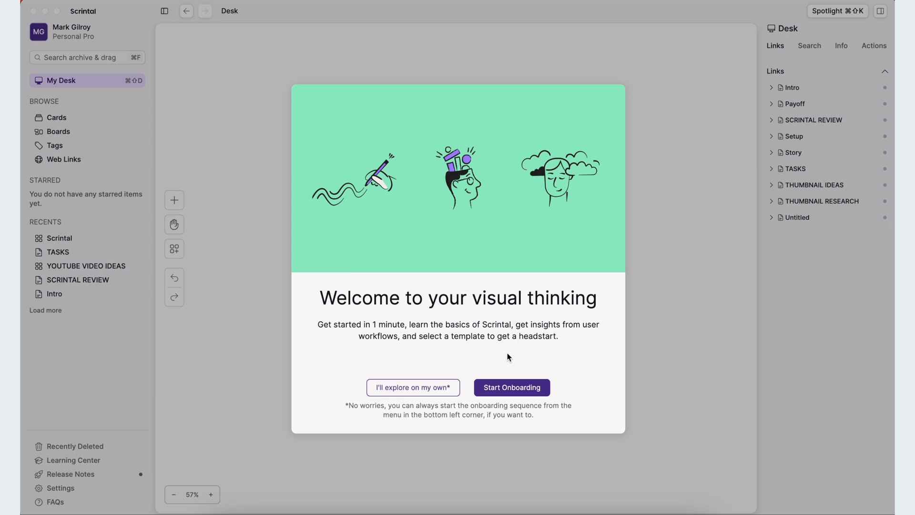
pyautogui.moveTo(507, 392)
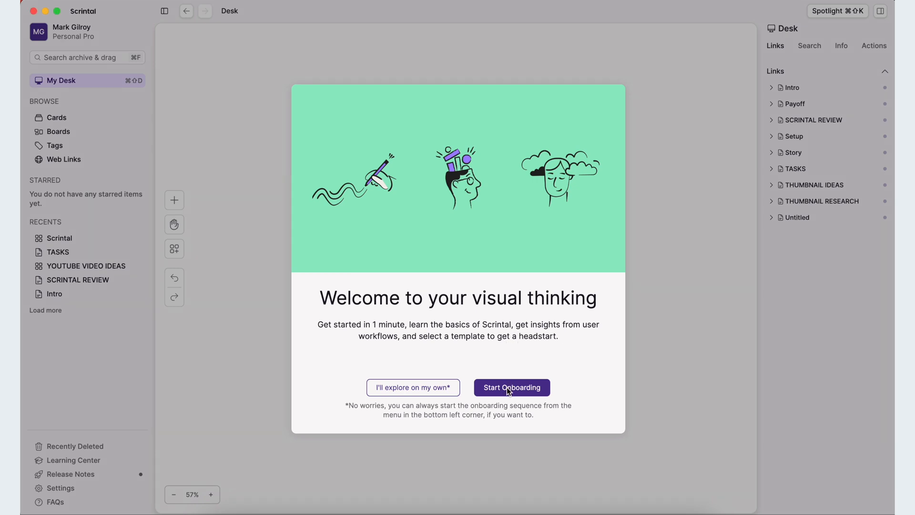
# - Run through the onboarding tour to step 6/6 and add a new card to the board
pyautogui.click(512, 388)
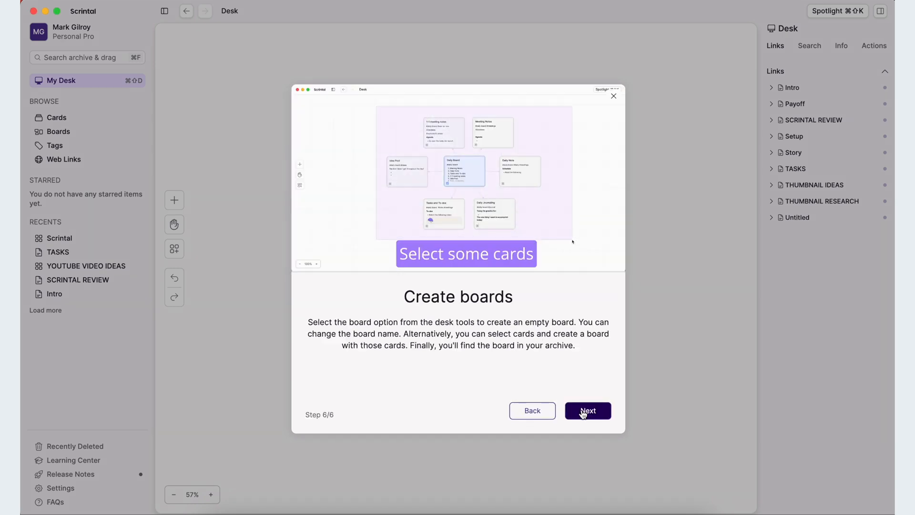
pyautogui.click(588, 411)
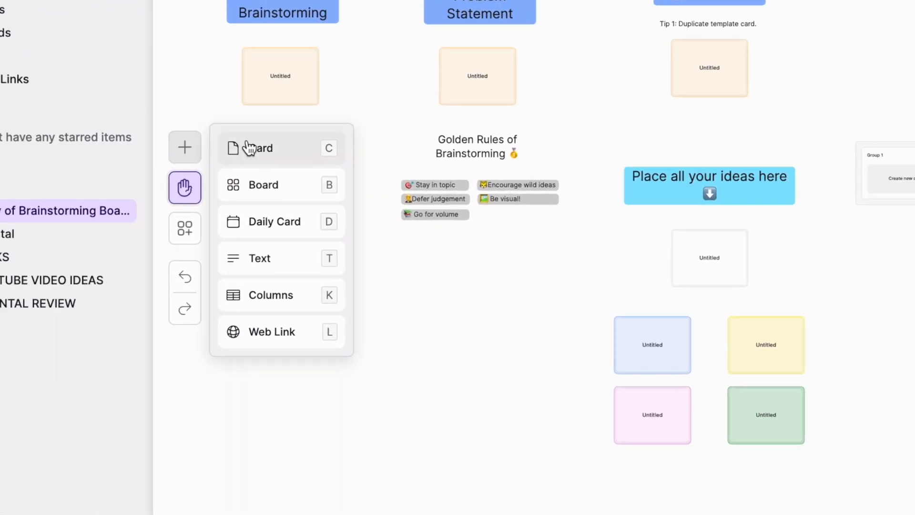
pyautogui.click(254, 148)
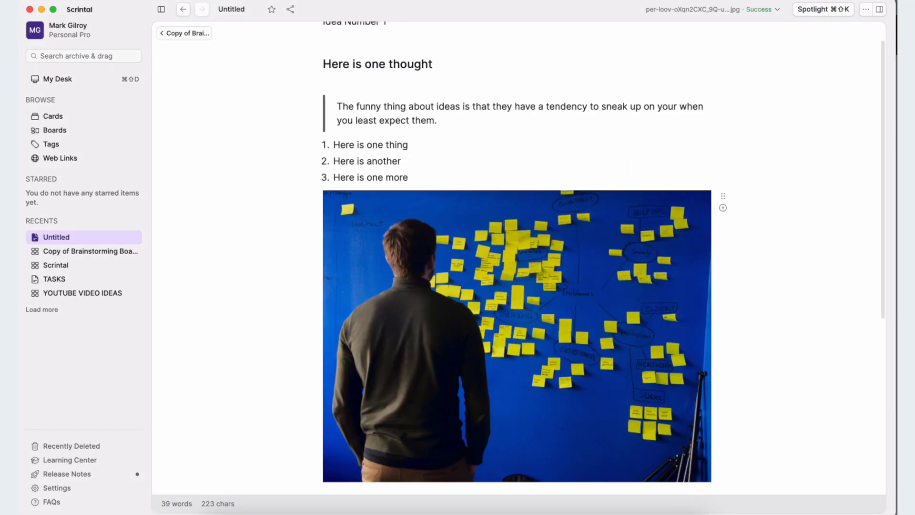
# - Review the card, return to Copy of Brainstorming Board and select the MY CARD card
pyautogui.scroll(-3)
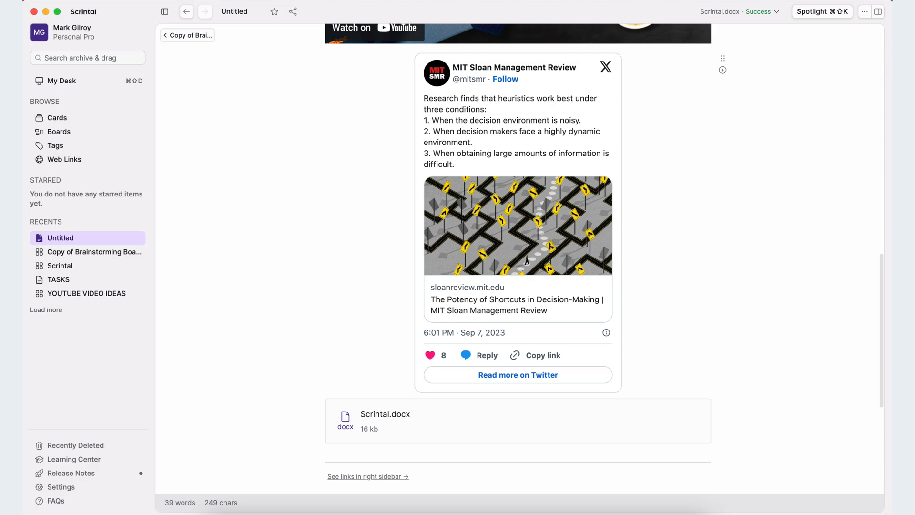
pyautogui.click(94, 251)
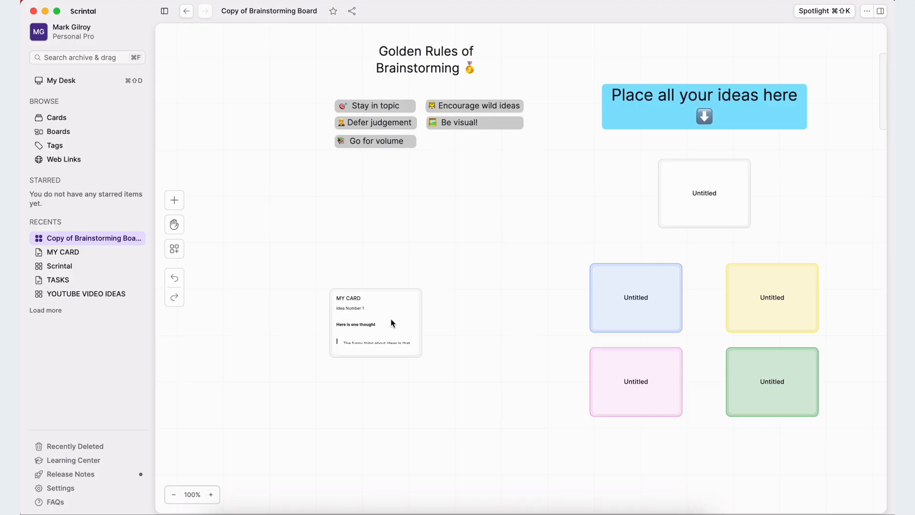
pyautogui.click(375, 323)
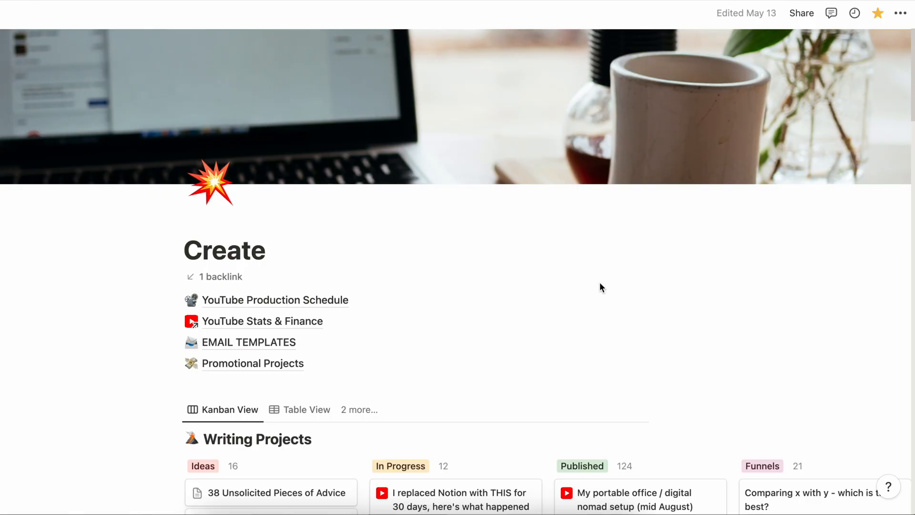
# - Scroll the Notion Create page down to the Writing Projects Kanban View
pyautogui.scroll(-3)
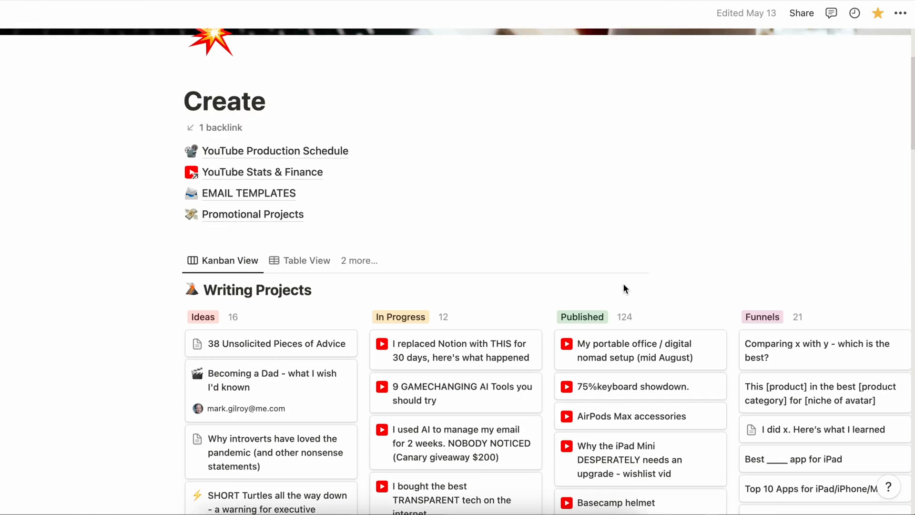
pyautogui.scroll(-3)
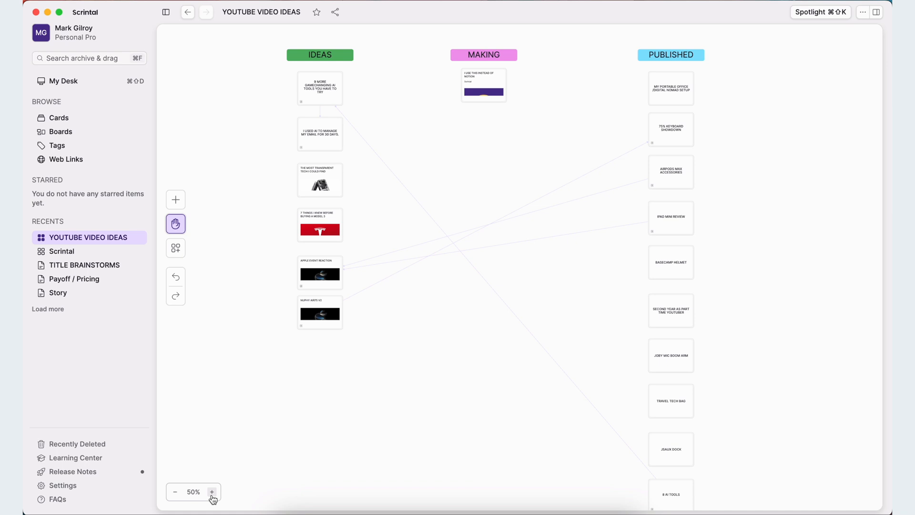
# - Zoom in on YOUTUBE VIDEO IDEAS and move to the Scrintal board of linked cards
pyautogui.click(211, 491)
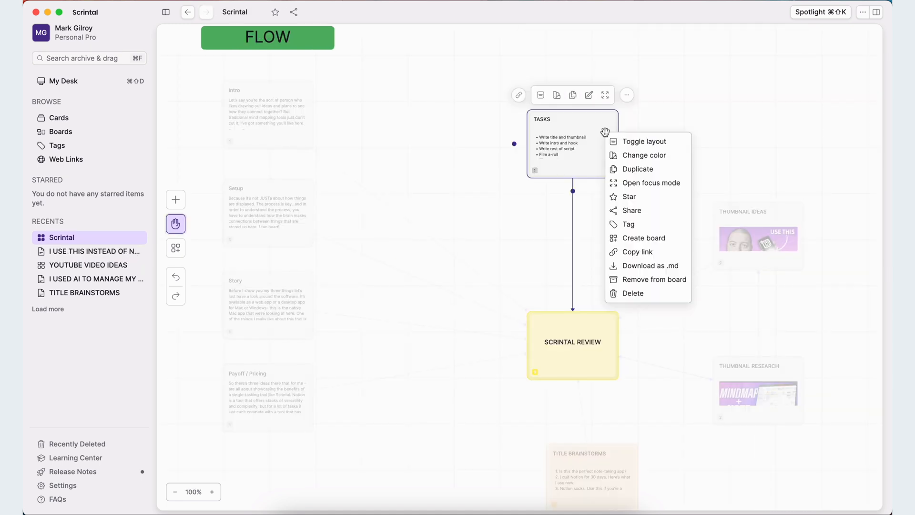
pyautogui.click(650, 182)
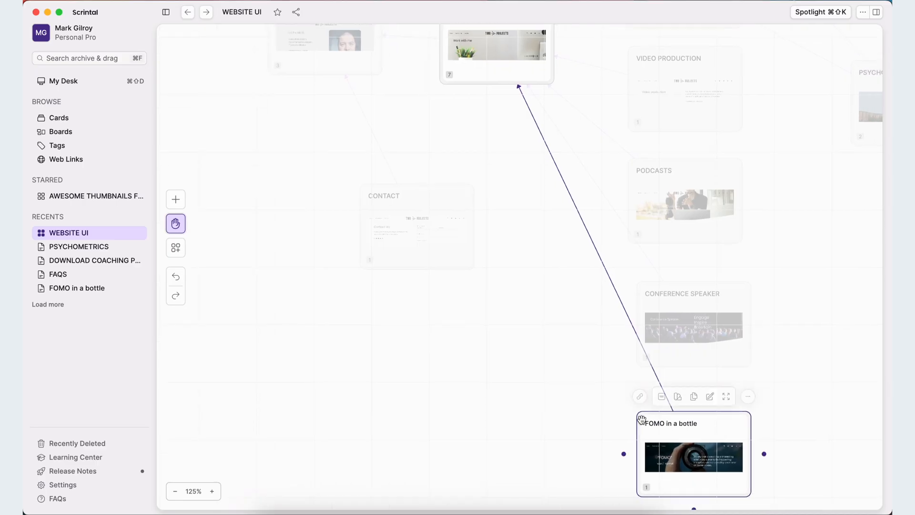
# - Open the FOMO in a bottle card as a full page with its mockup and links
pyautogui.doubleClick(695, 460)
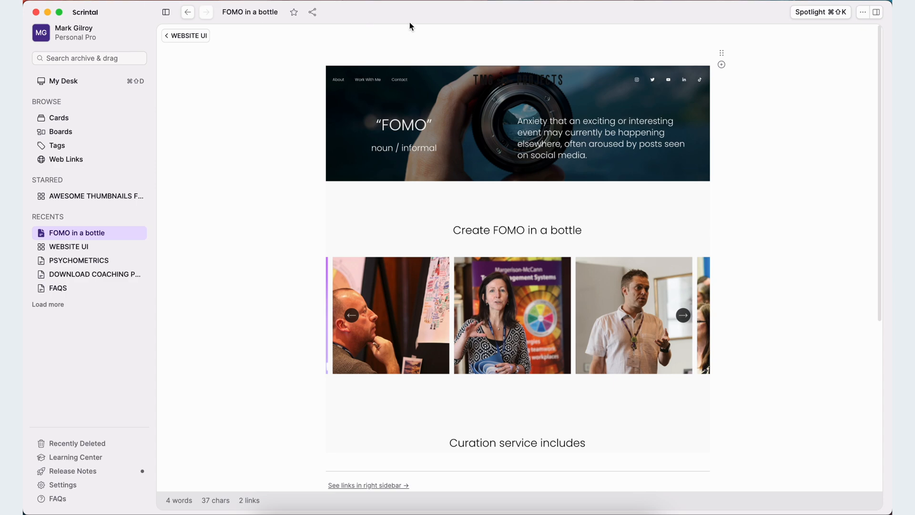